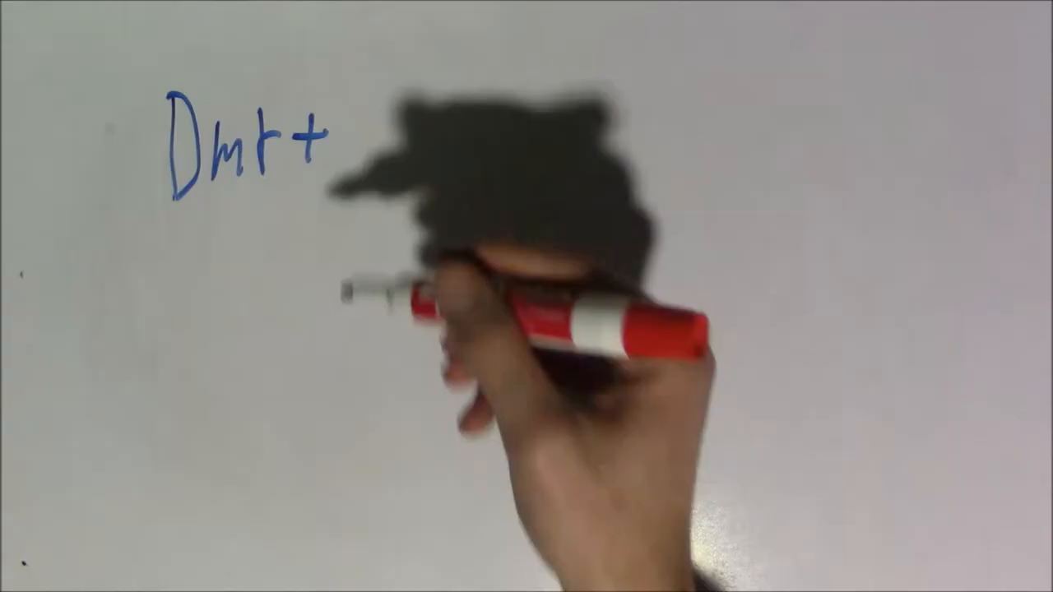
text(Dirbe+)
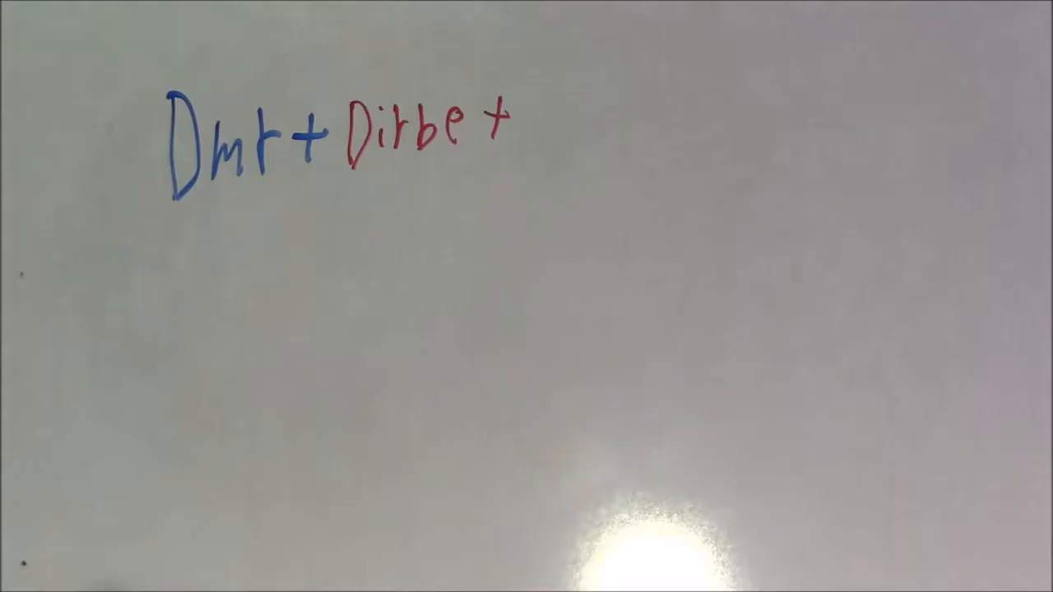